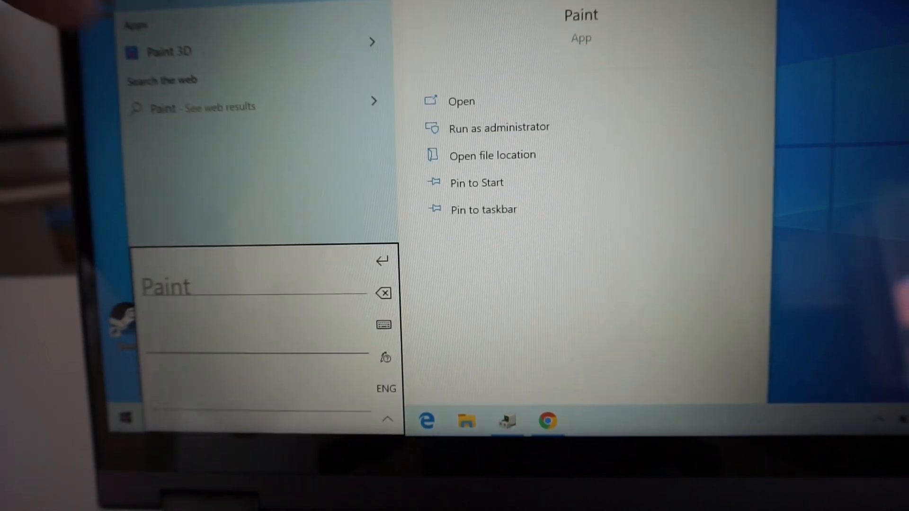
Leave the Start menu's Paint results, join a CS:GO match and bring up the pistol buy menu
click(461, 101)
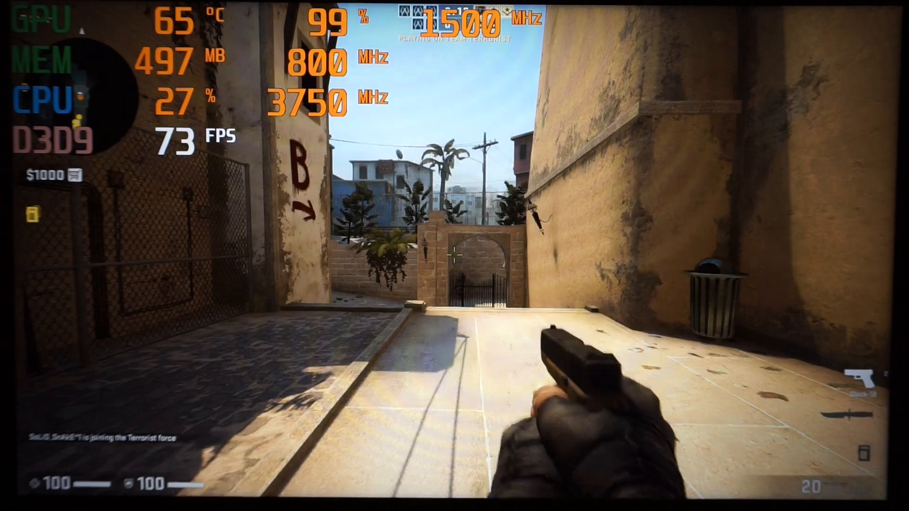
key(b)
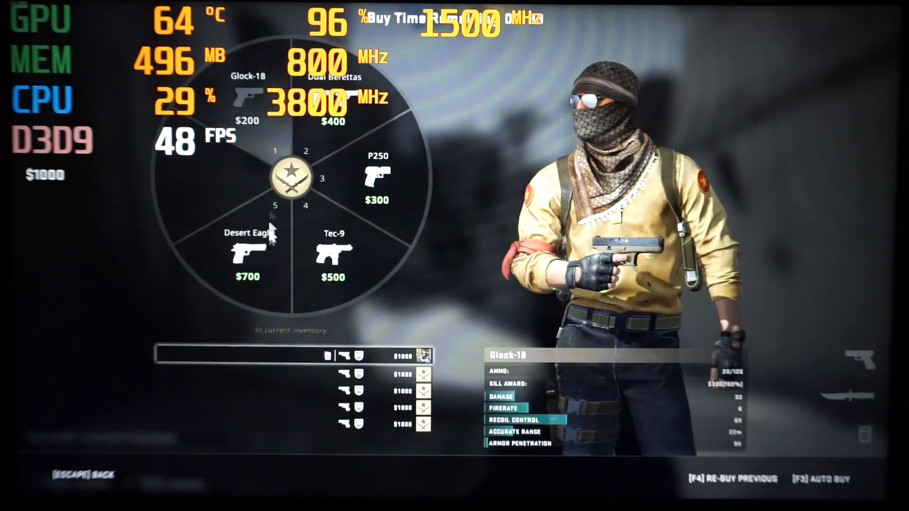